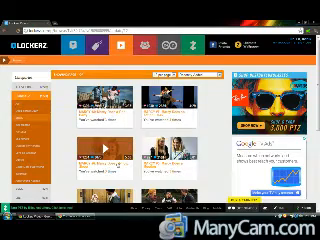
pyautogui.scroll(-3)
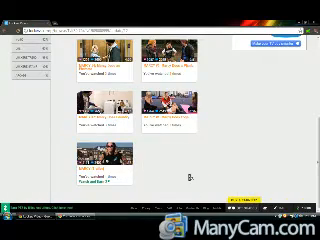